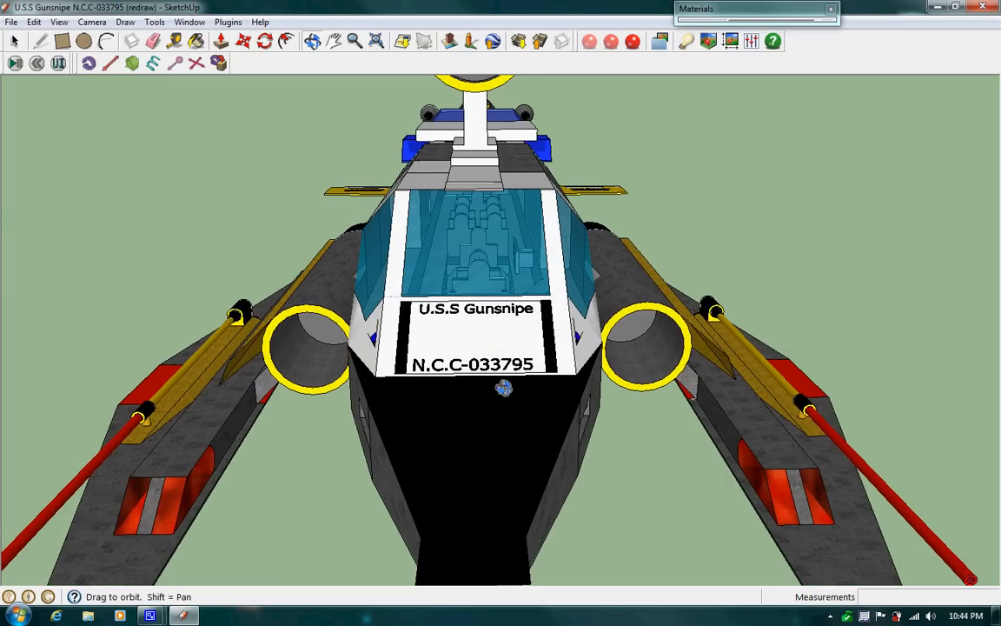
mouse_move(577, 365)
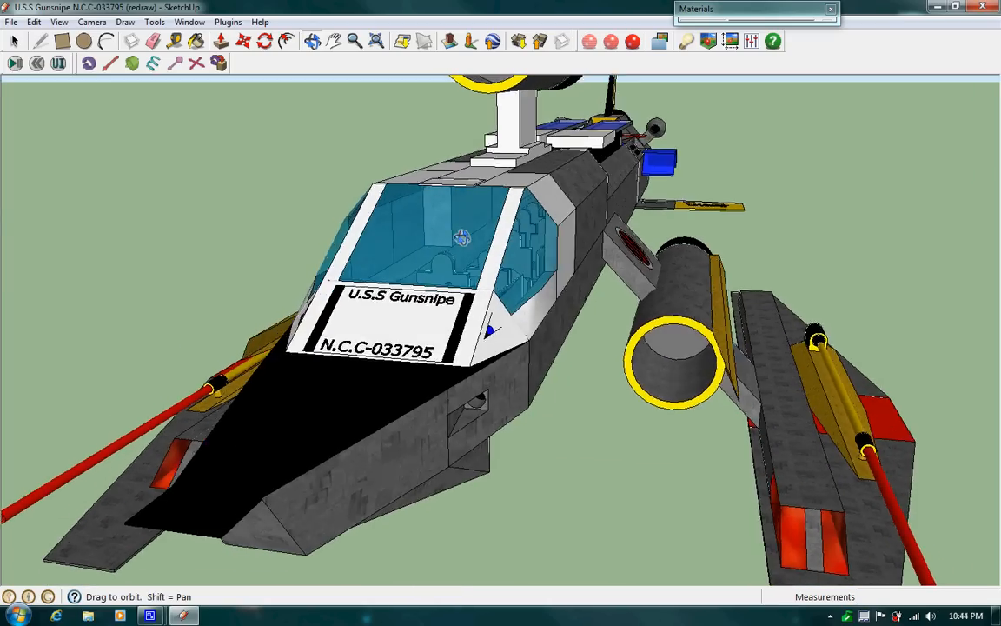
Step: Orbit from close on the cockpit canopy out to a side view of the whole ship
left_click_drag(462, 237, 560, 268)
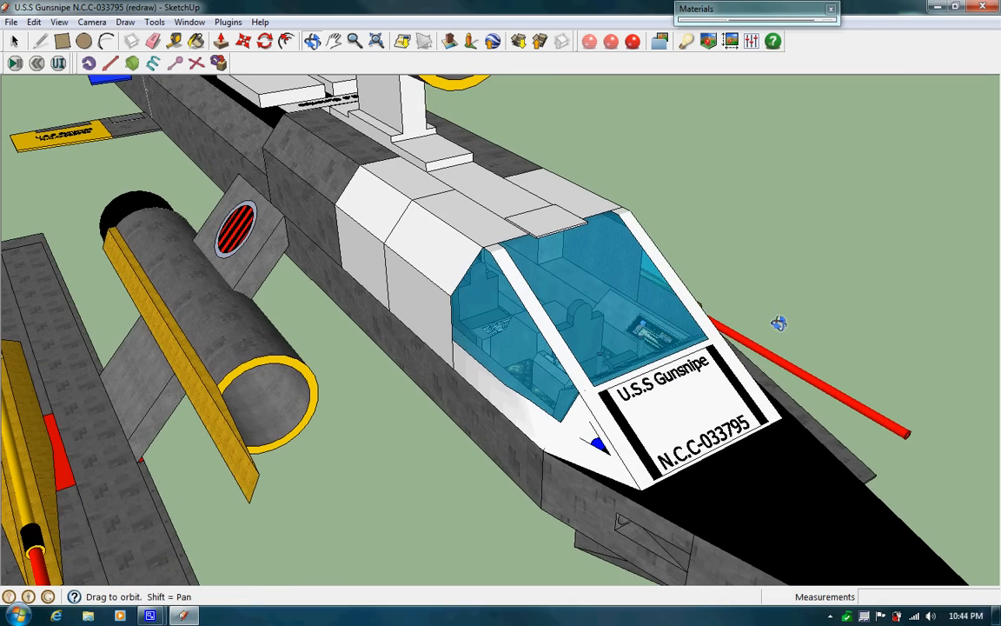
left_click_drag(779, 322, 501, 274)
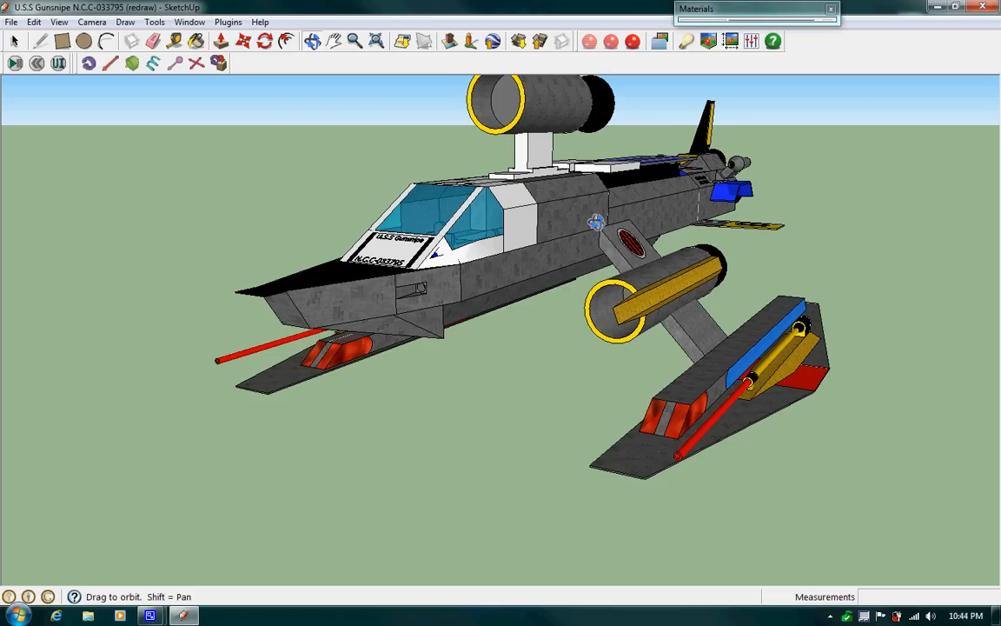
Step: Orbit around to view the ship's rear engine nozzles from behind
left_click_drag(595, 223, 243, 215)
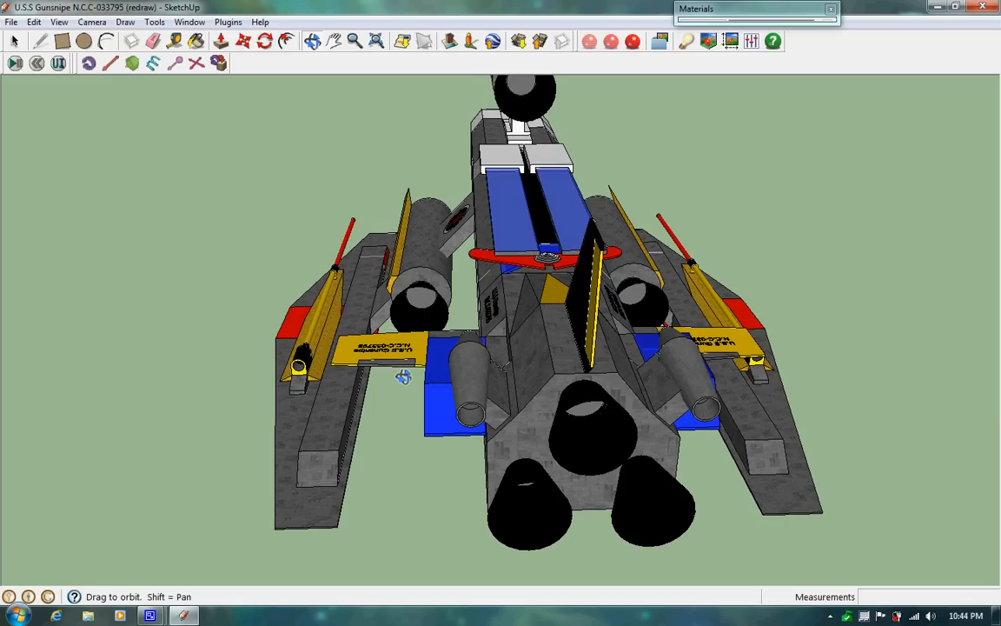
mouse_move(709, 376)
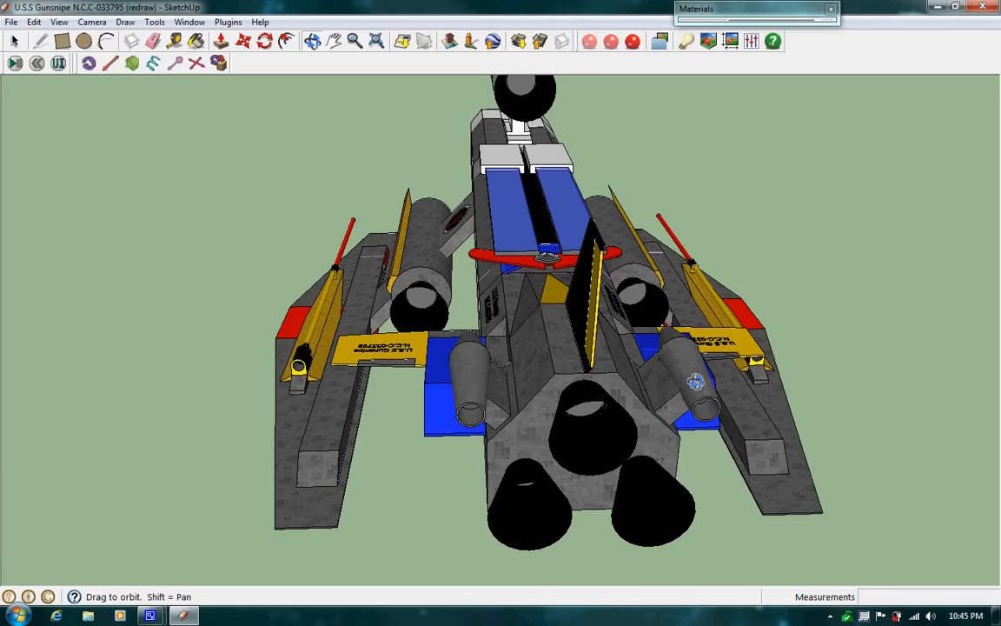
mouse_move(773, 462)
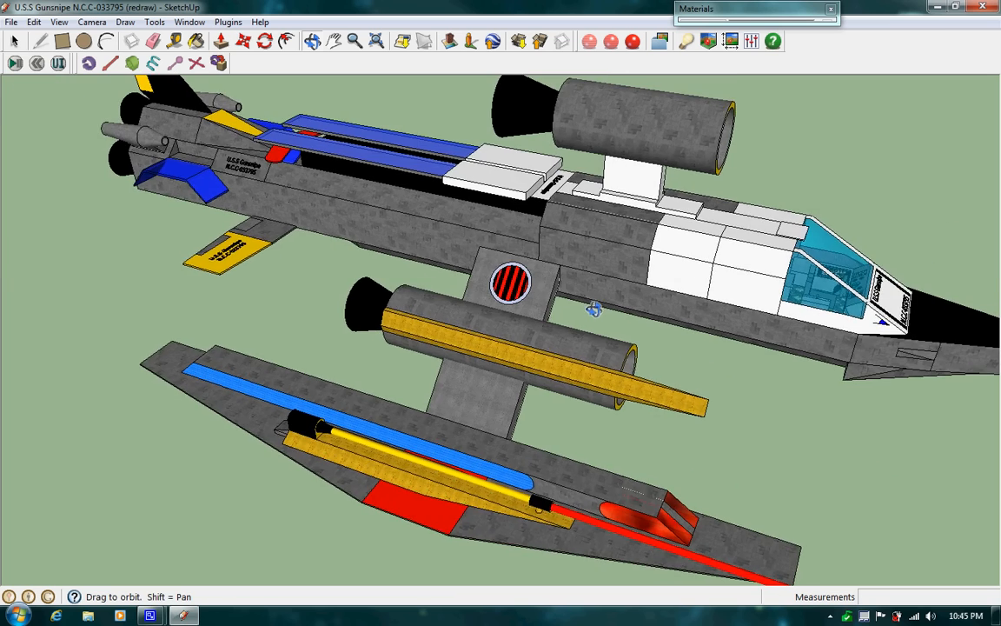
Step: Orbit to the left side, then up over the nose to look down on the canopy and both cannons
left_click_drag(595, 309, 539, 353)
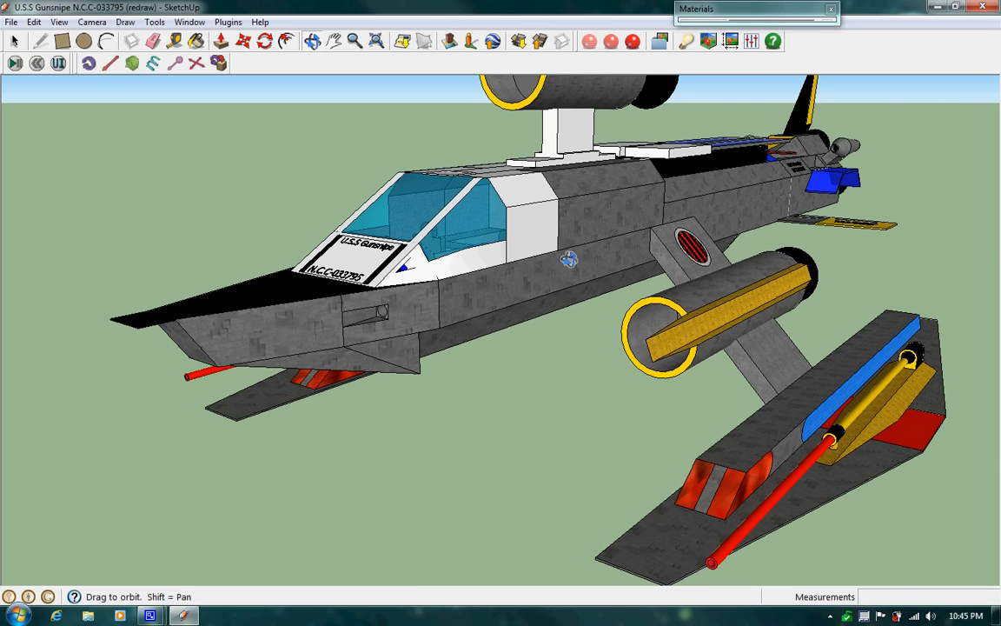
left_click_drag(570, 259, 619, 388)
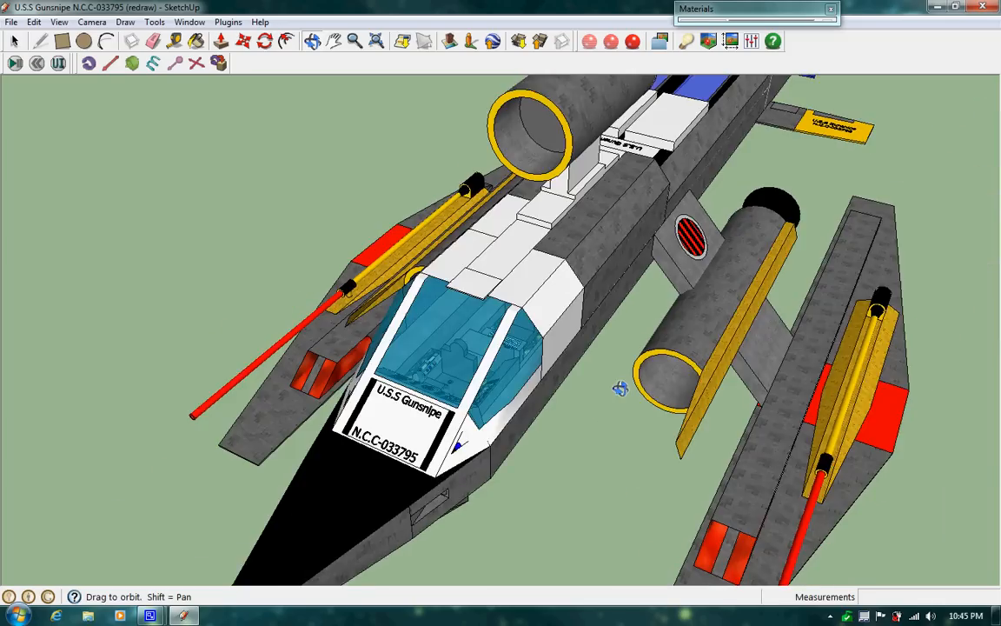
left_click_drag(619, 388, 640, 372)
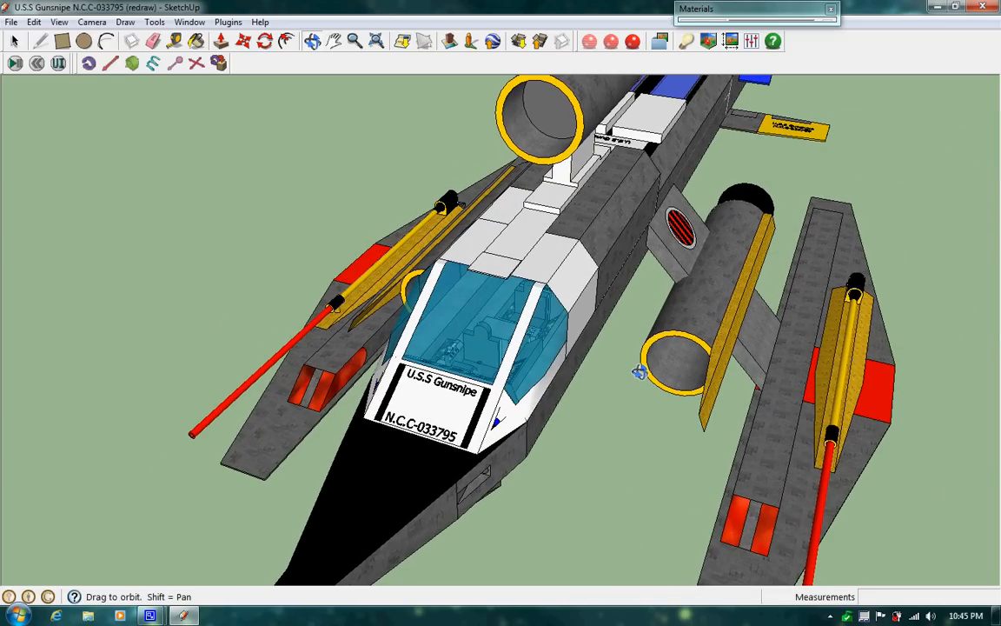
mouse_move(375, 42)
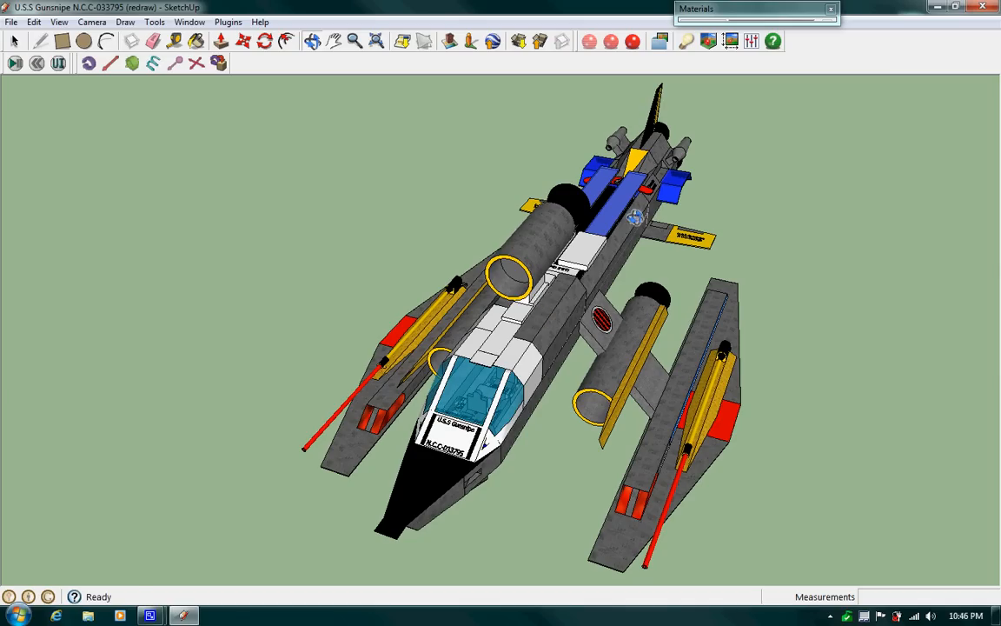
Step: Orbit inside past the passenger seats to the pilot's seat, instrument panel and control yokes
left_click_drag(521, 304, 504, 299)
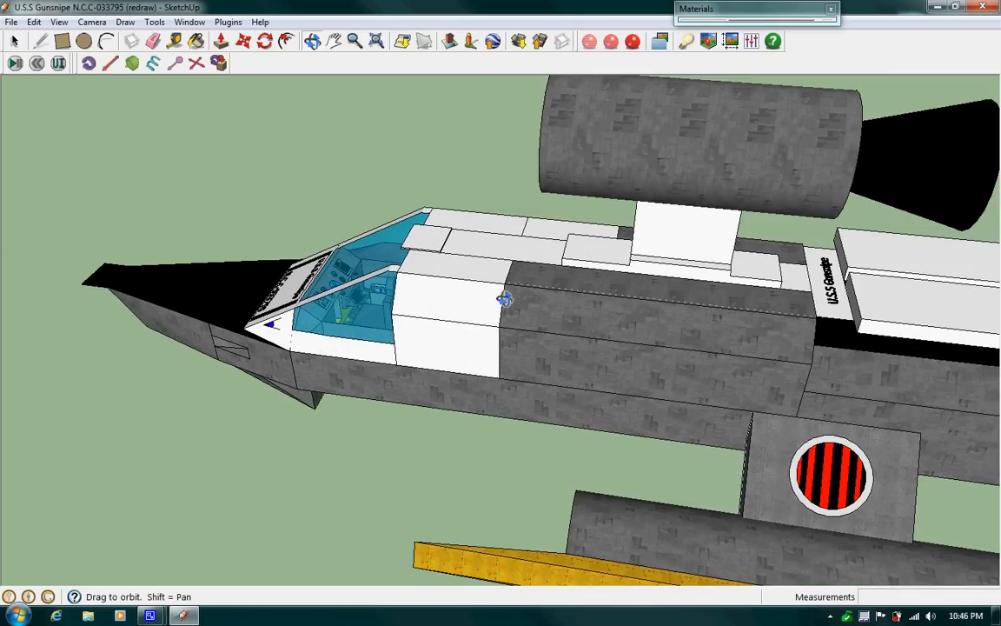
left_click_drag(504, 299, 174, 226)
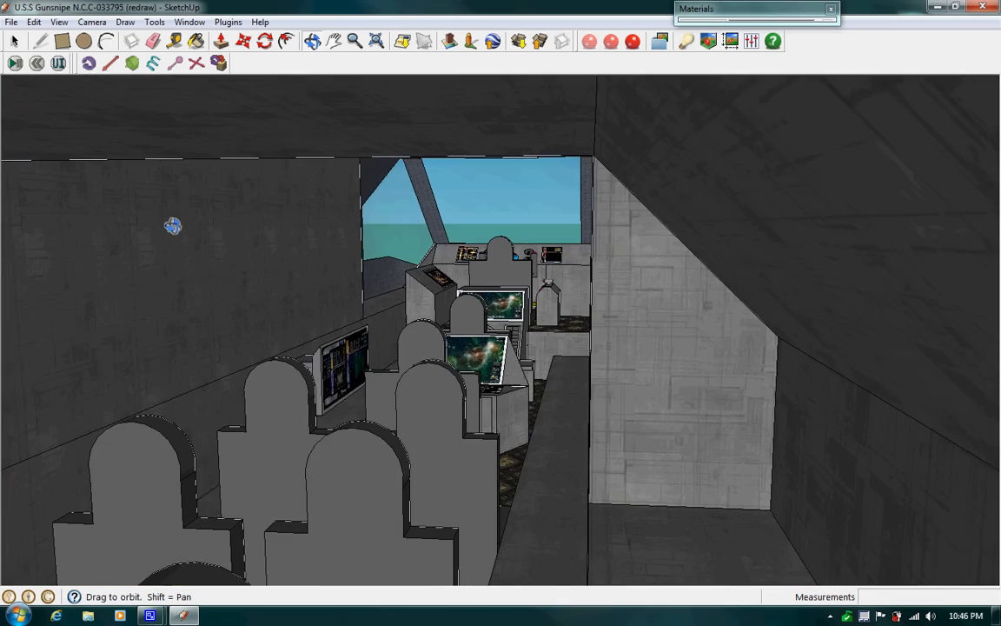
left_click_drag(174, 226, 542, 347)
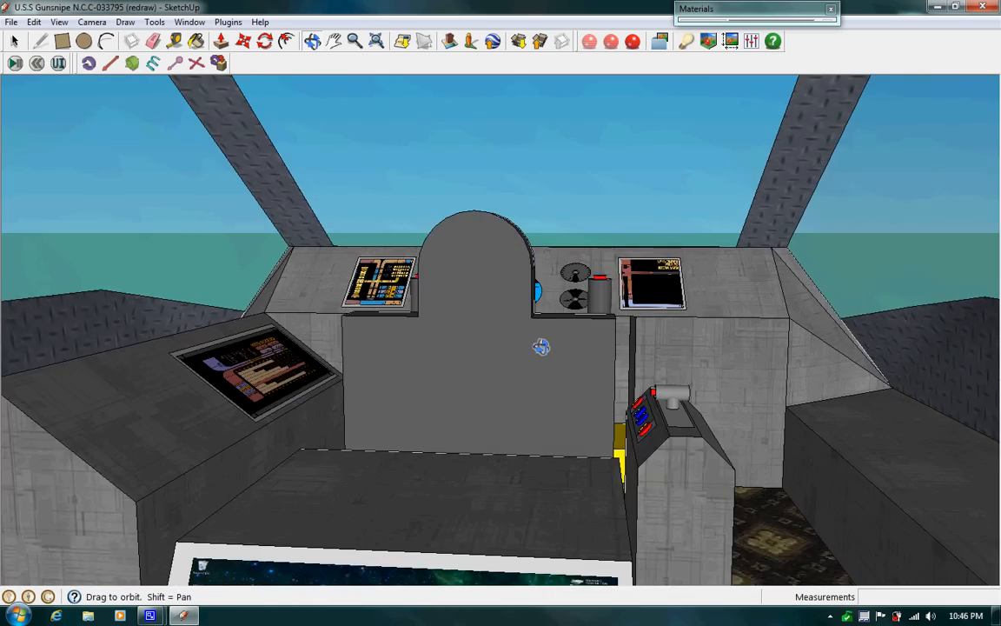
left_click_drag(543, 346, 462, 425)
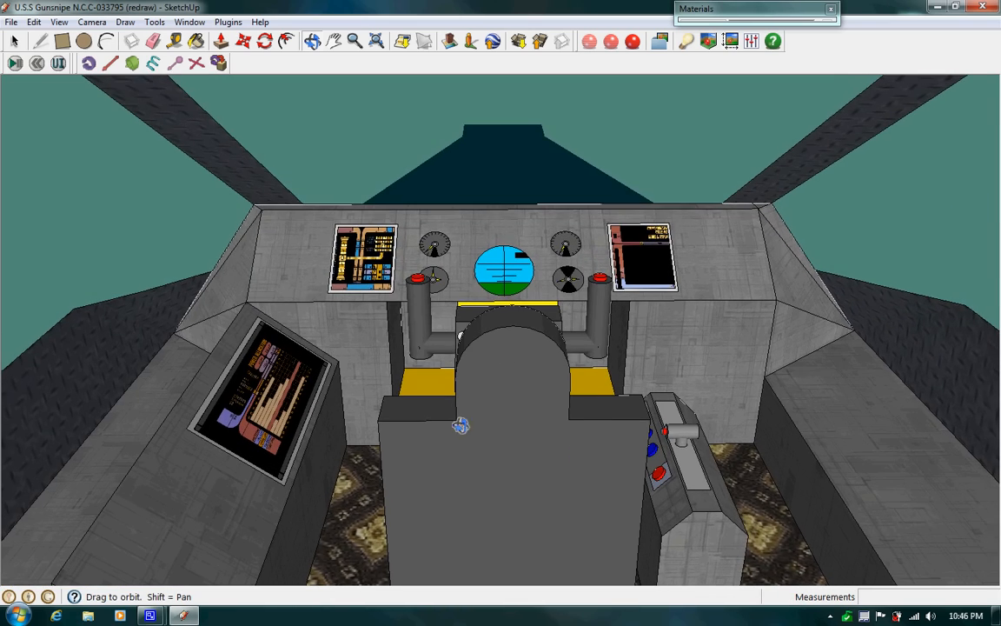
left_click_drag(461, 426, 664, 435)
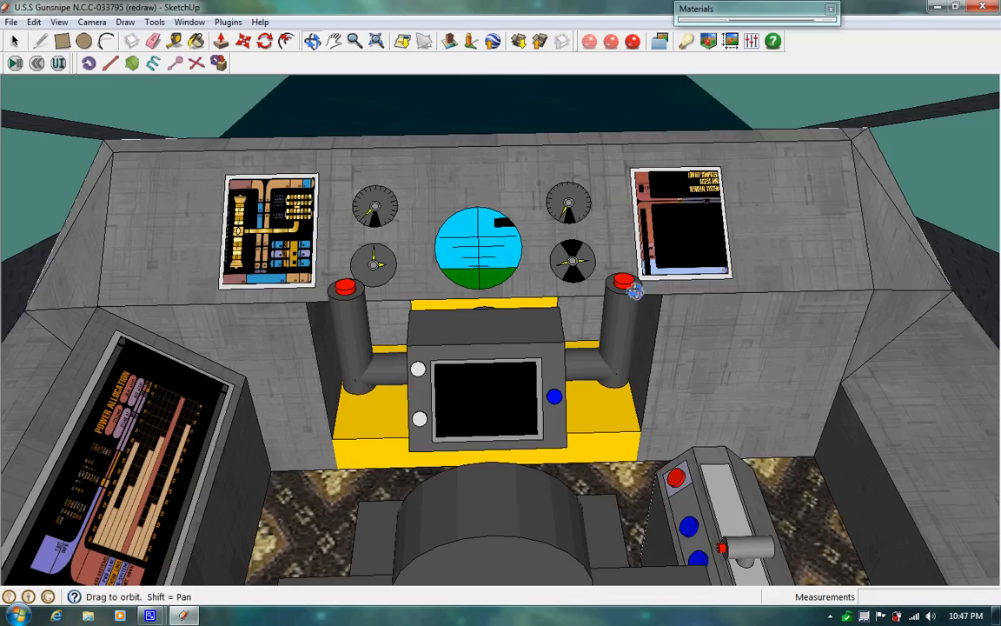
mouse_move(600, 292)
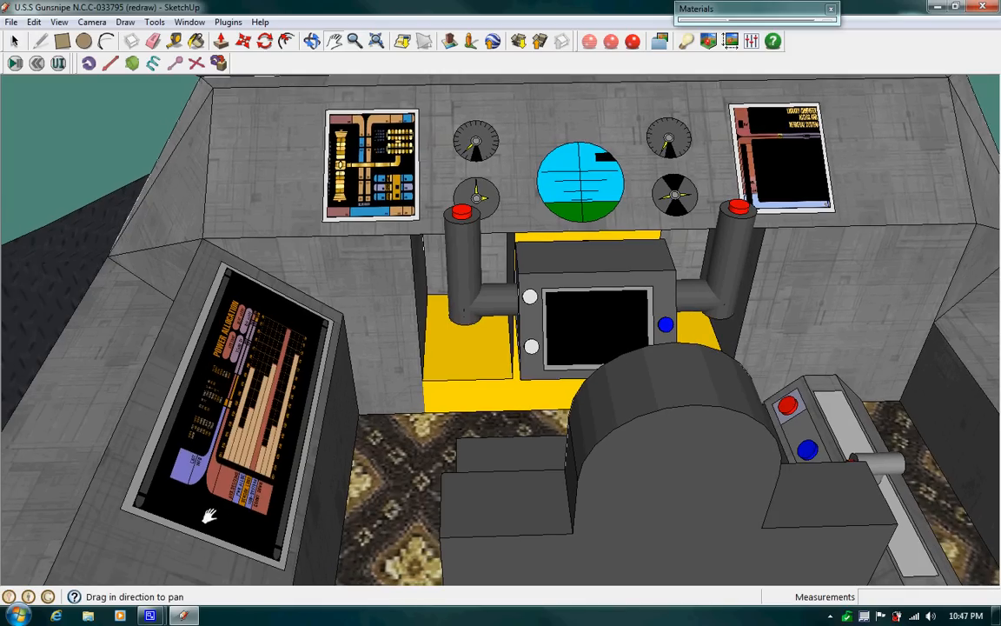
mouse_move(289, 375)
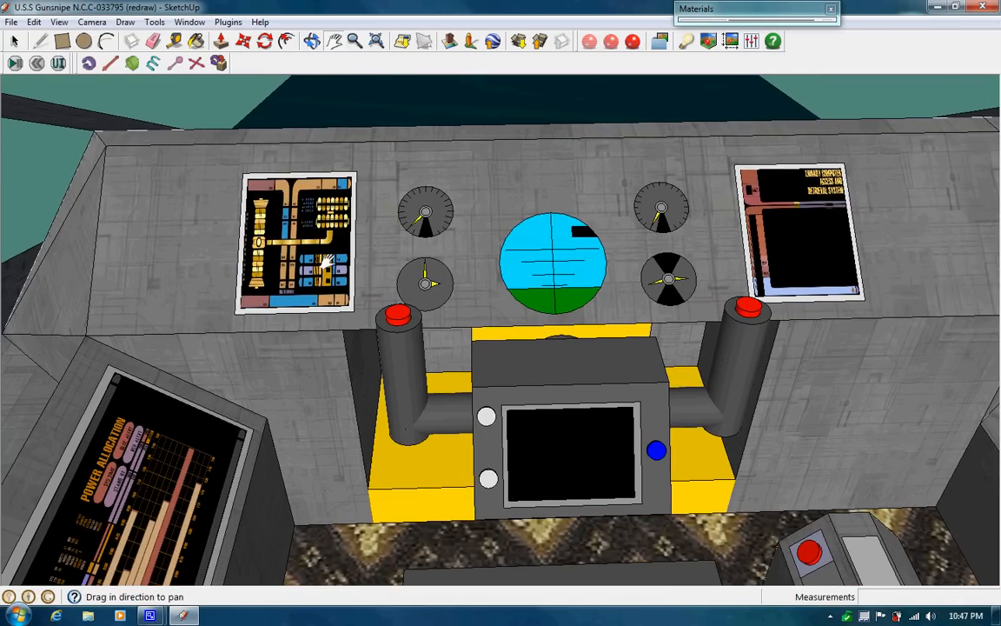
mouse_move(270, 254)
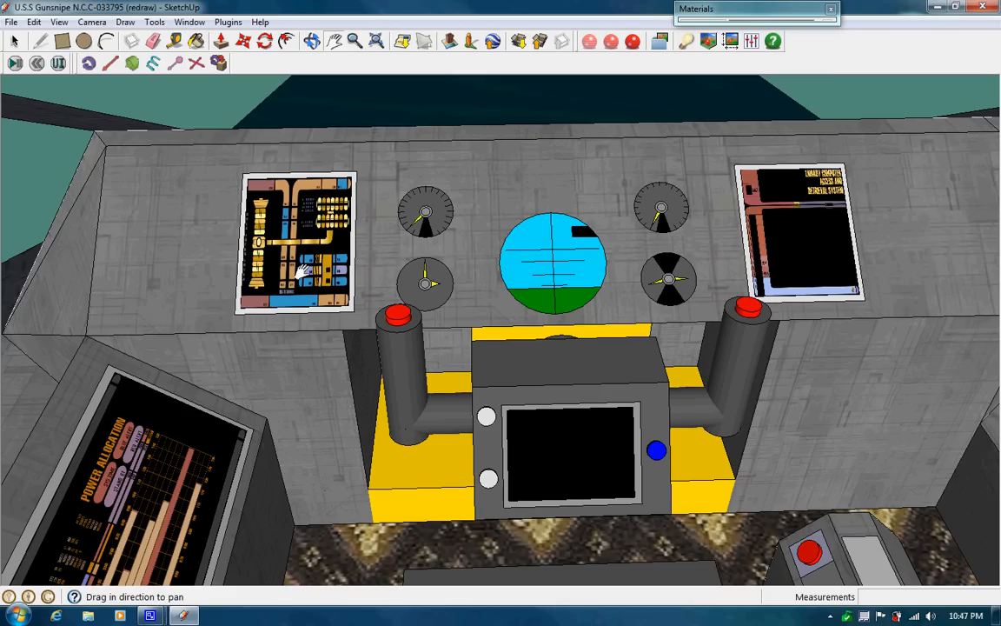
mouse_move(340, 234)
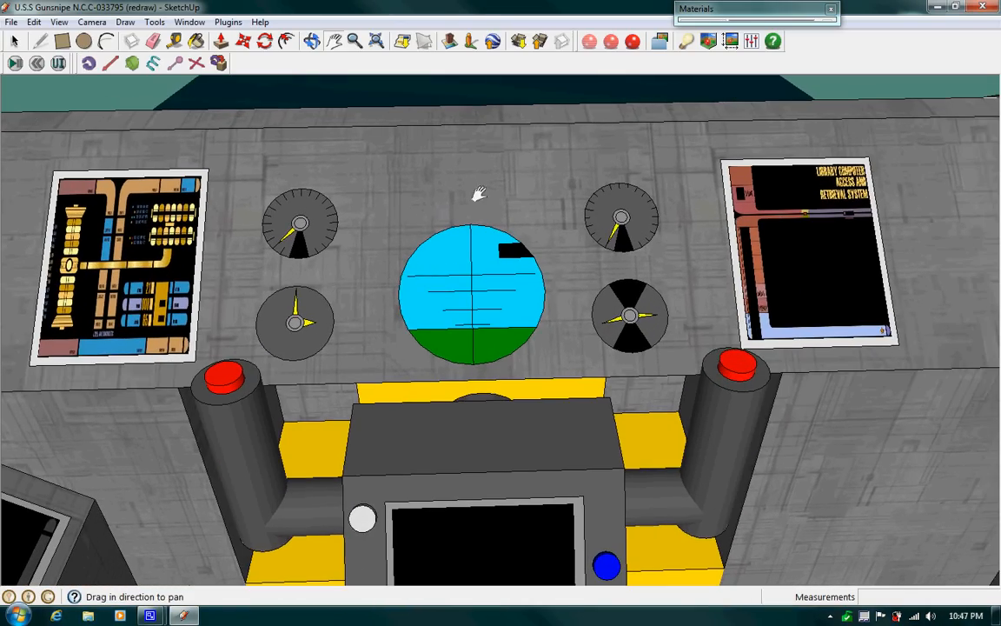
mouse_move(459, 254)
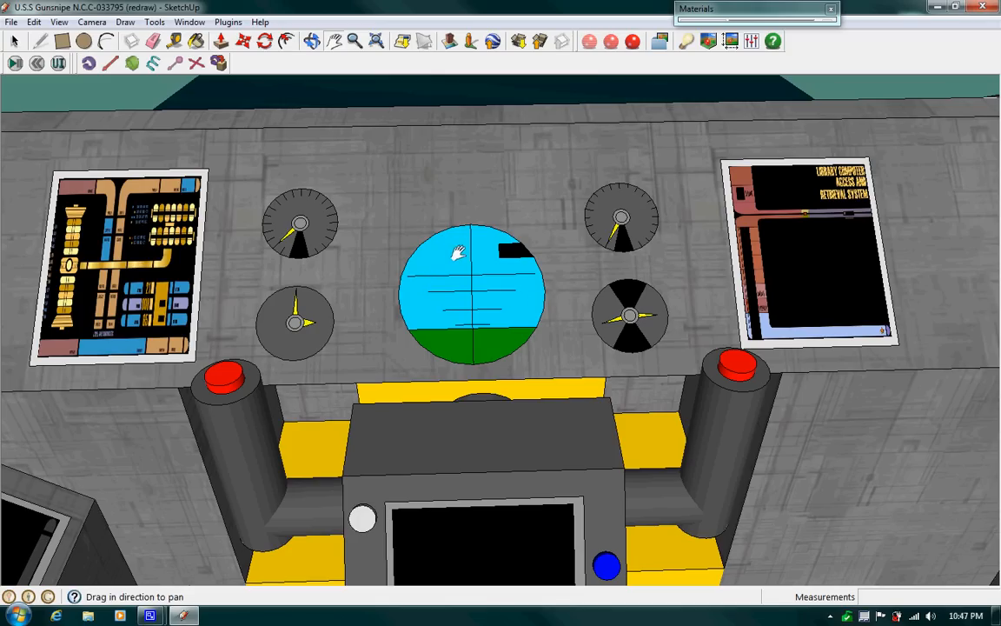
mouse_move(285, 247)
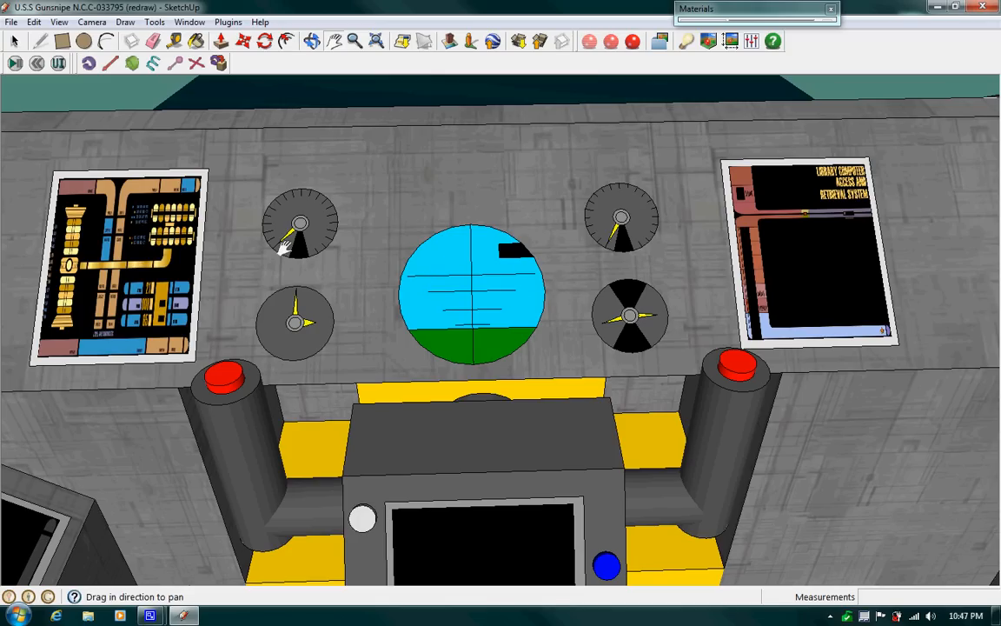
mouse_move(328, 241)
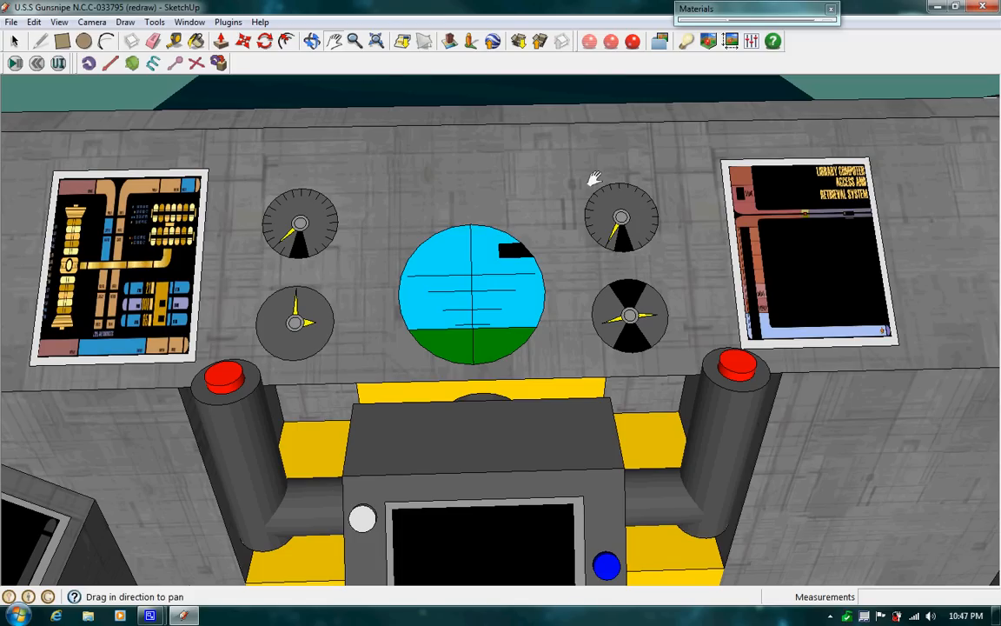
mouse_move(612, 188)
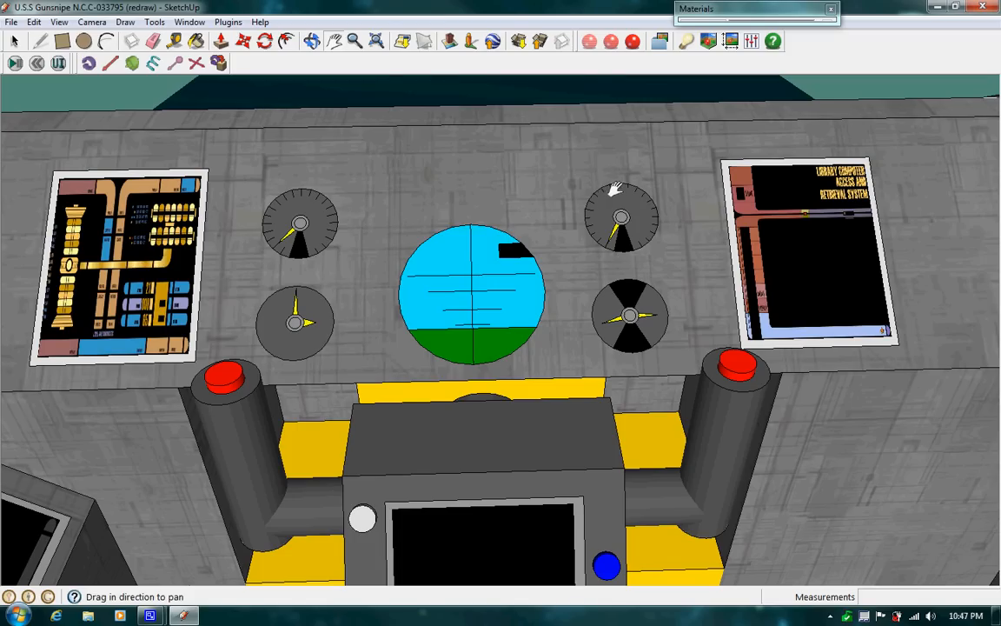
mouse_move(657, 247)
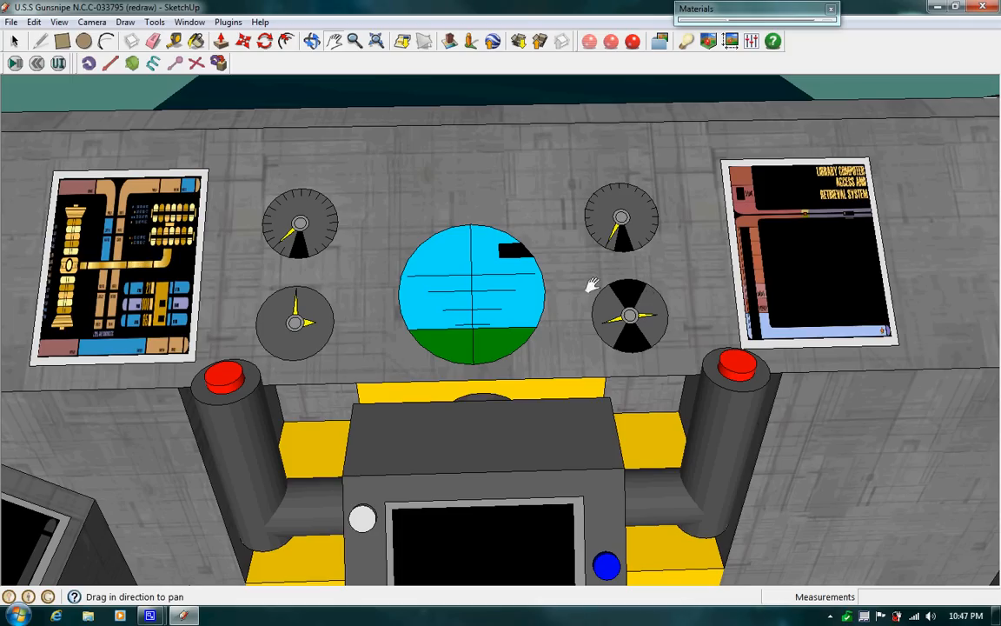
mouse_move(629, 313)
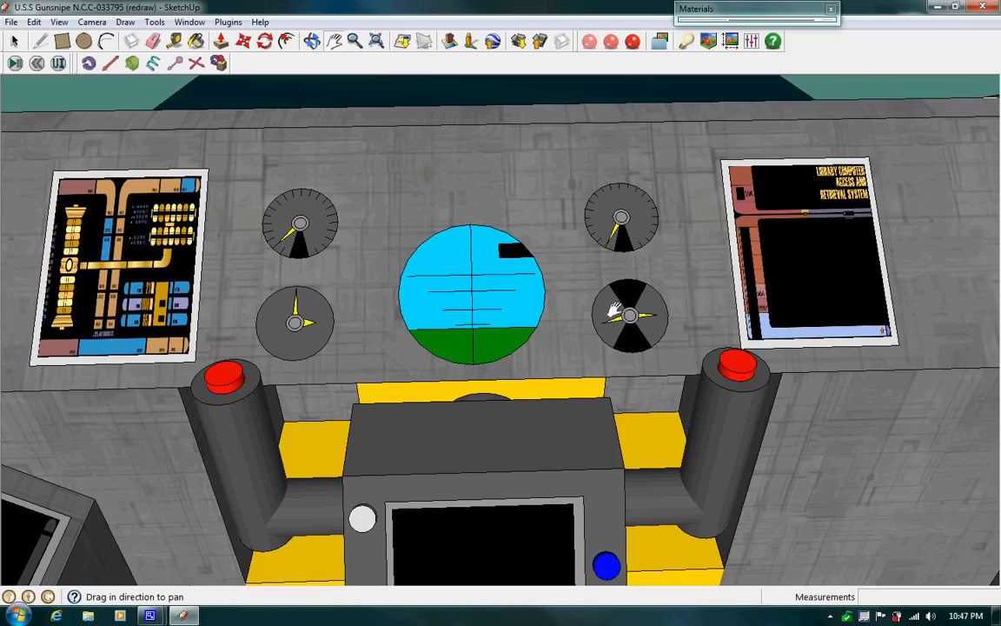
mouse_move(460, 281)
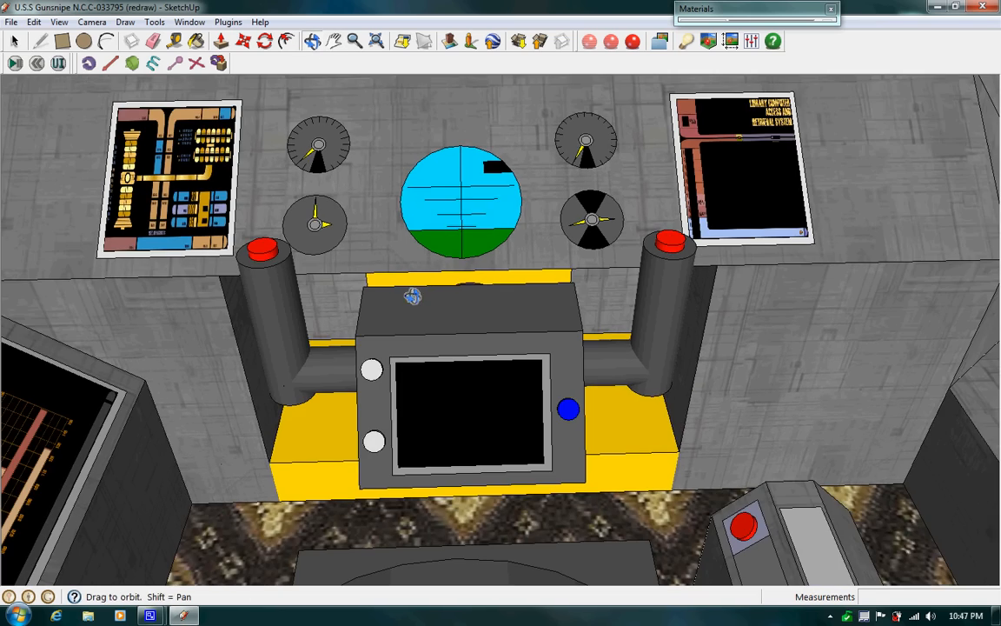
Step: Orbit and pan to frame the side console's radar scope, keypad and display screen
left_click_drag(414, 295, 508, 414)
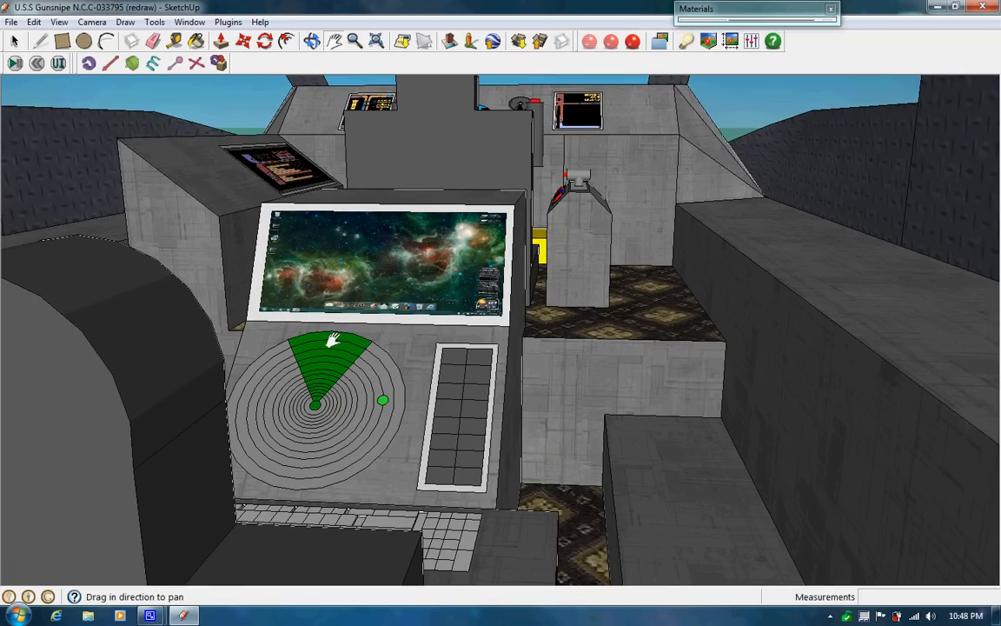
mouse_move(382, 398)
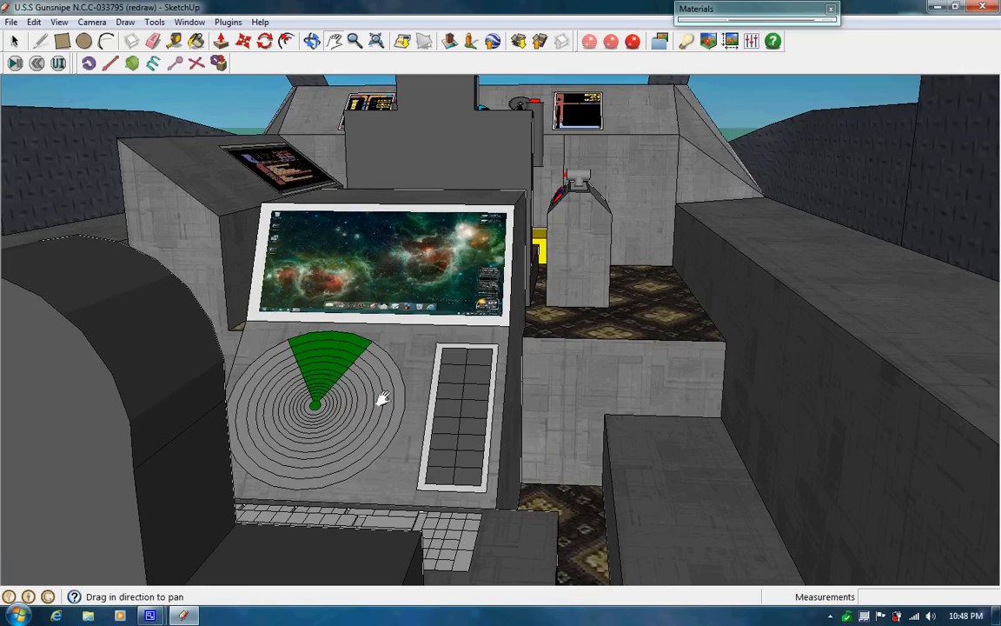
left_click_drag(383, 396, 403, 408)
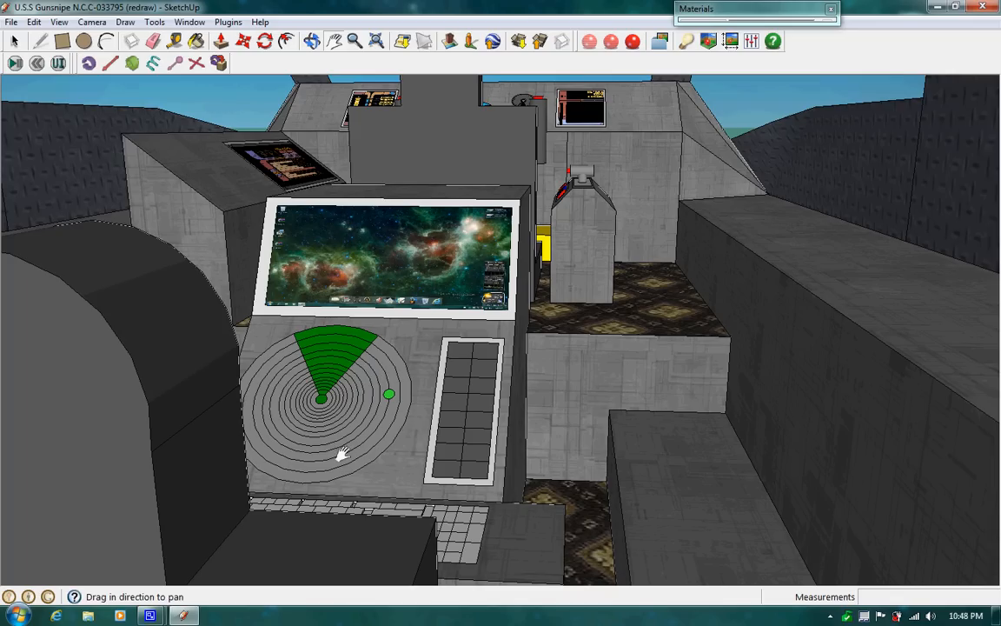
mouse_move(354, 397)
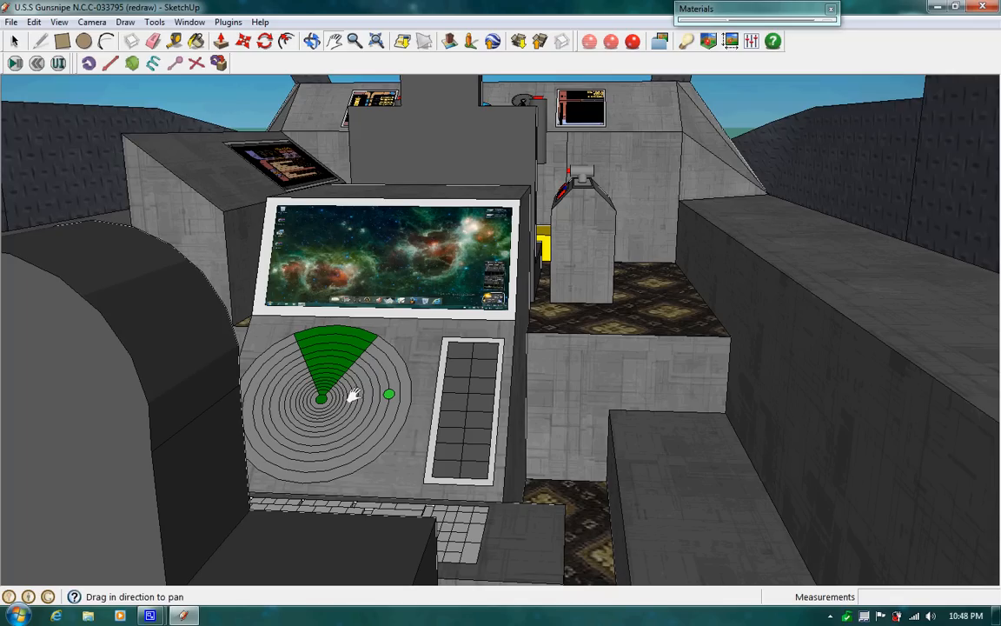
mouse_move(339, 240)
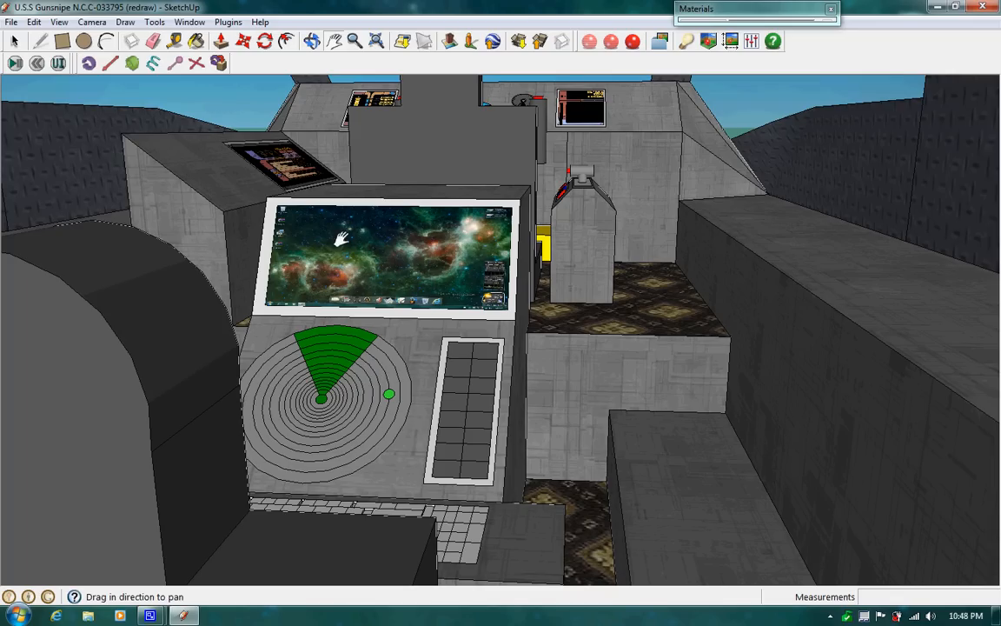
mouse_move(358, 240)
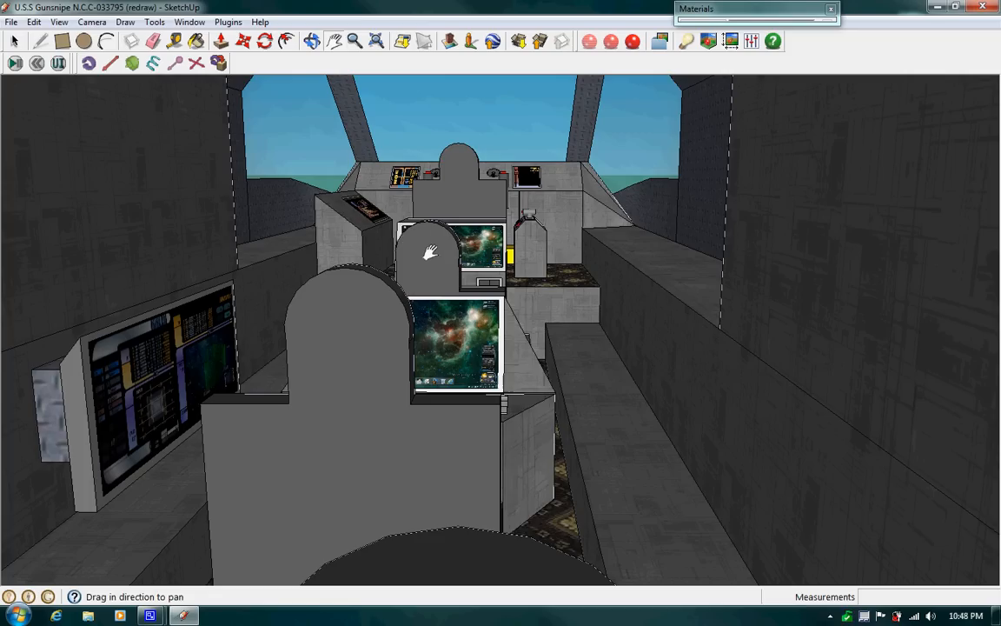
mouse_move(415, 257)
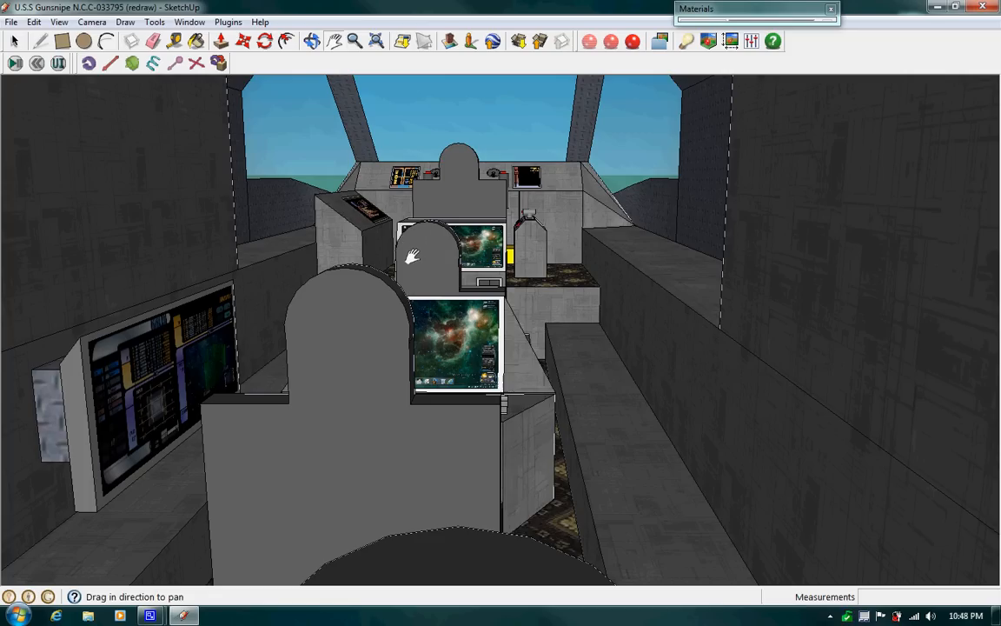
mouse_move(496, 347)
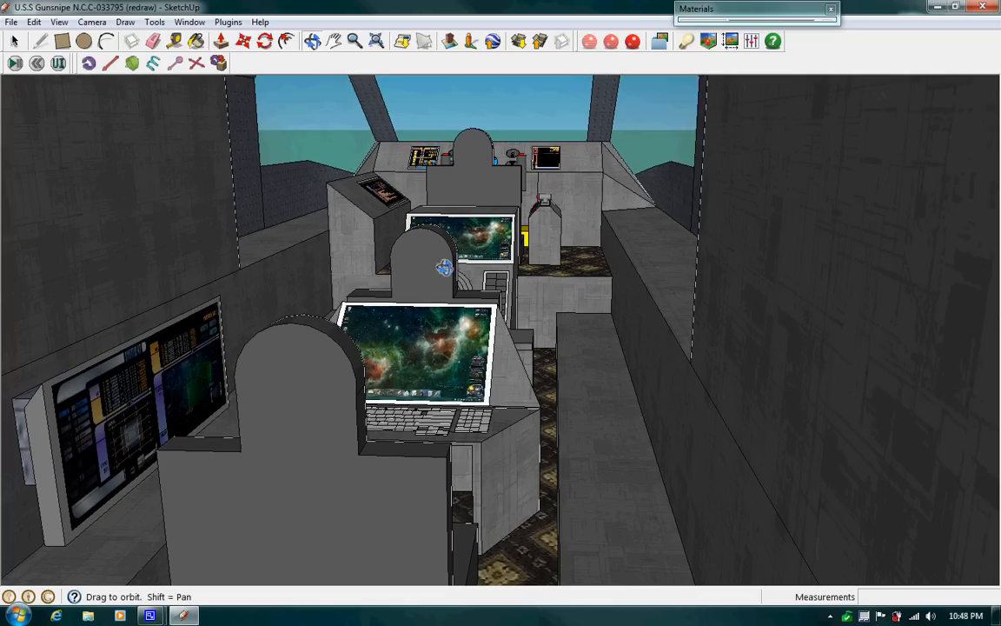
mouse_move(408, 398)
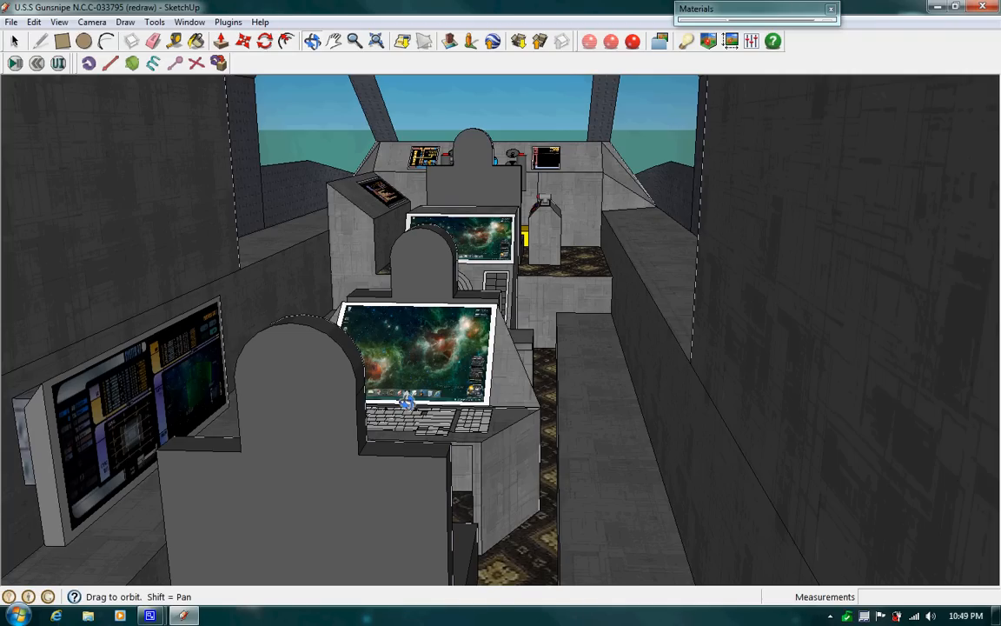
mouse_move(333, 350)
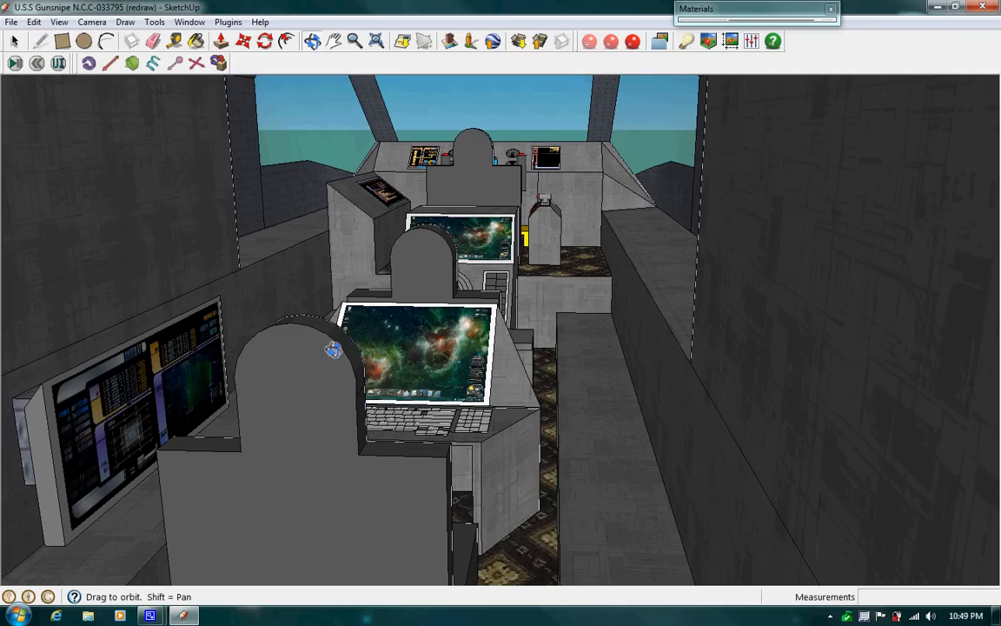
Step: Turn the view to face the rows of passenger seat backs and wall display
left_click_drag(334, 348, 903, 495)
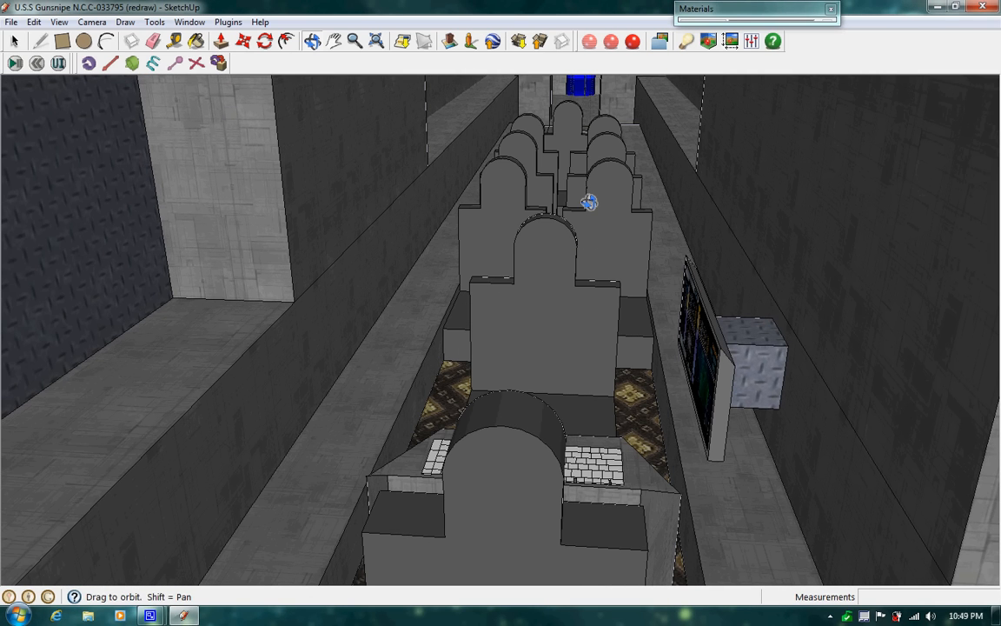
mouse_move(560, 156)
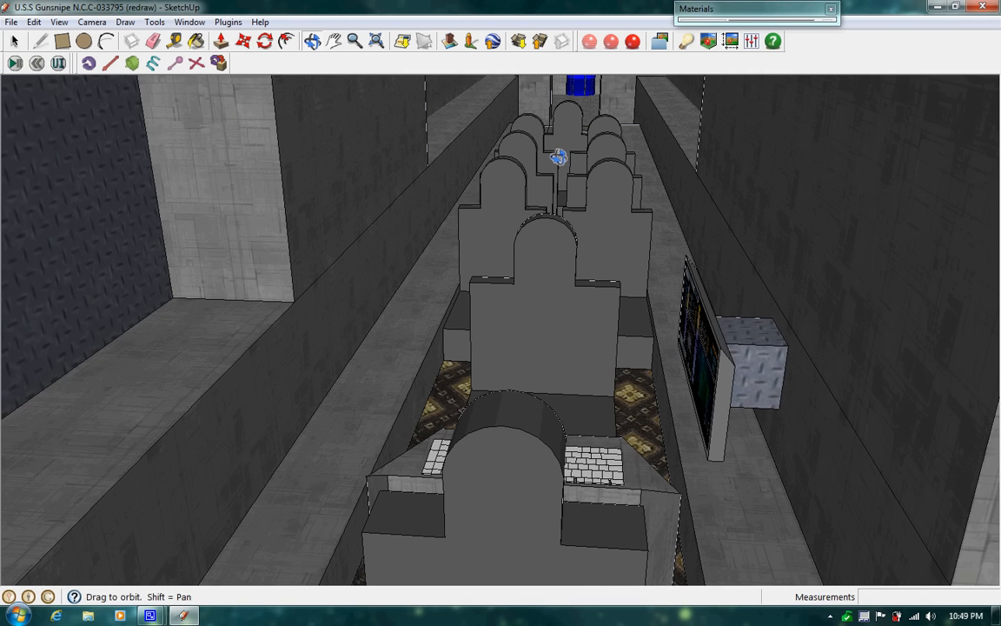
mouse_move(527, 189)
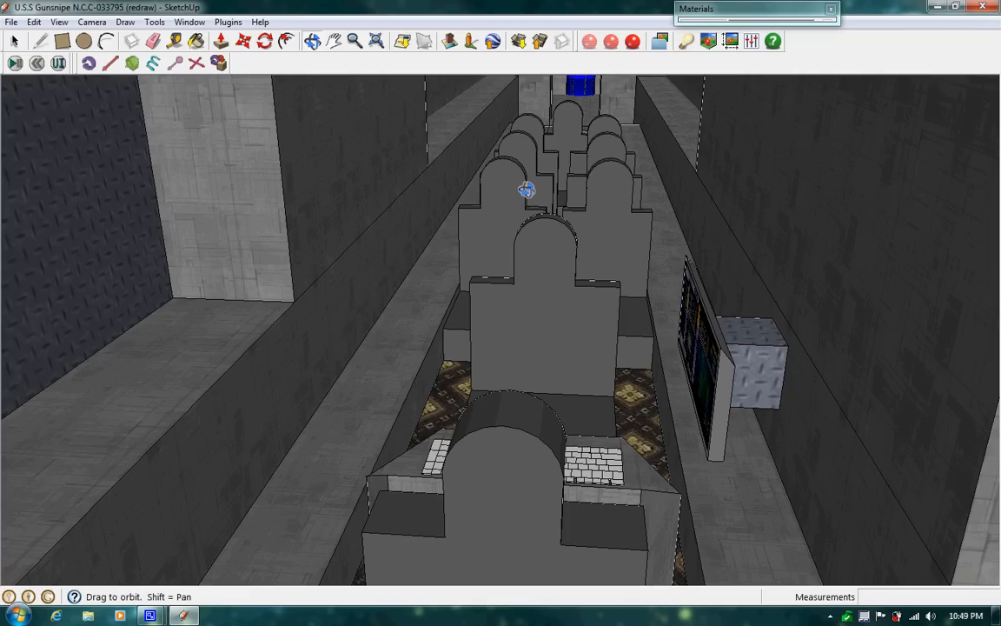
mouse_move(622, 389)
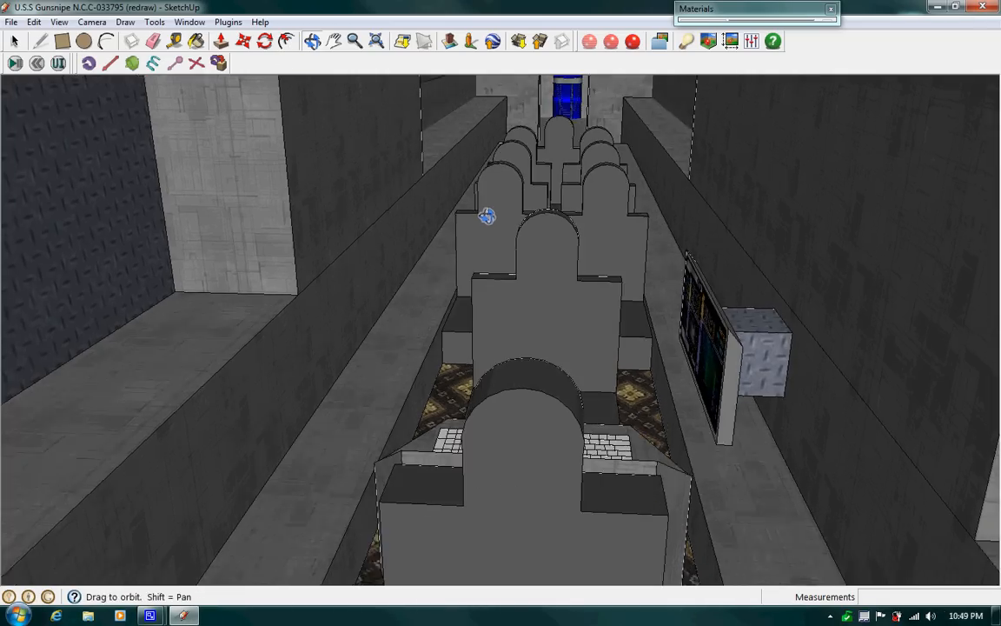
Step: Move the view through the aft doorway toward the blue engine core and yellow lights
left_click_drag(487, 216, 539, 132)
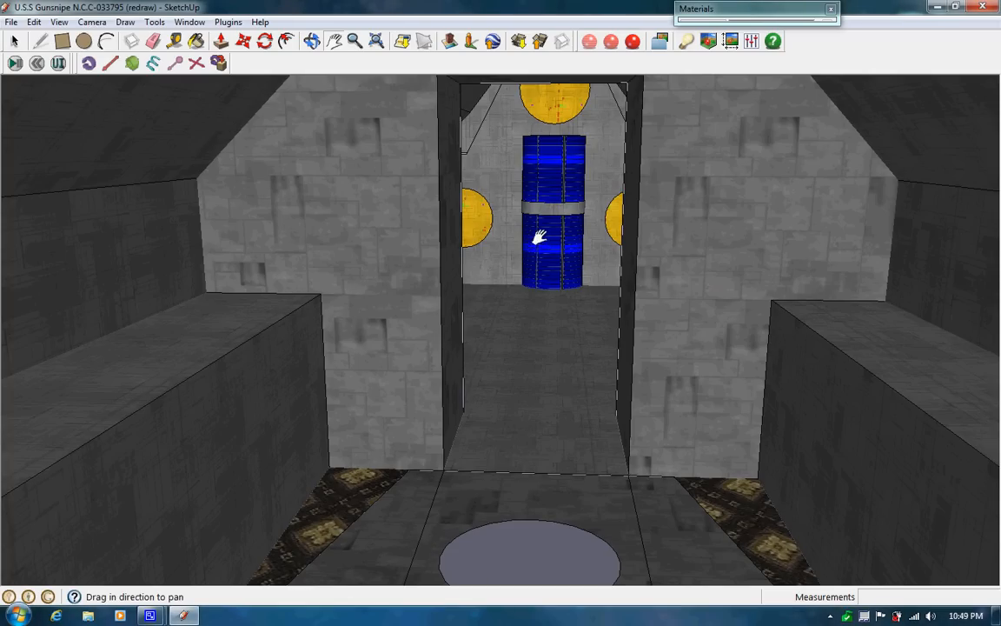
mouse_move(539, 212)
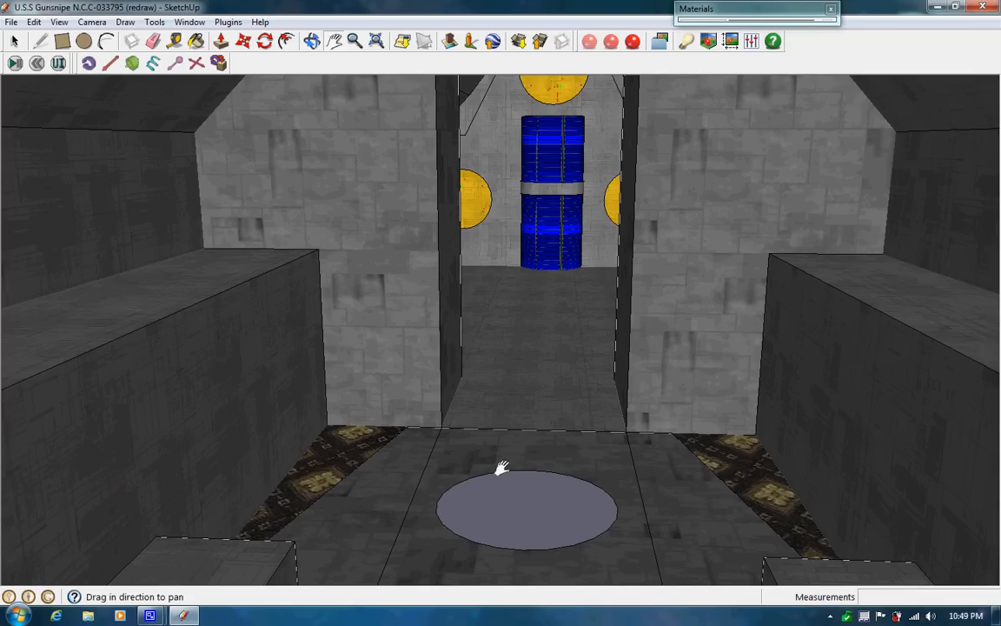
mouse_move(547, 501)
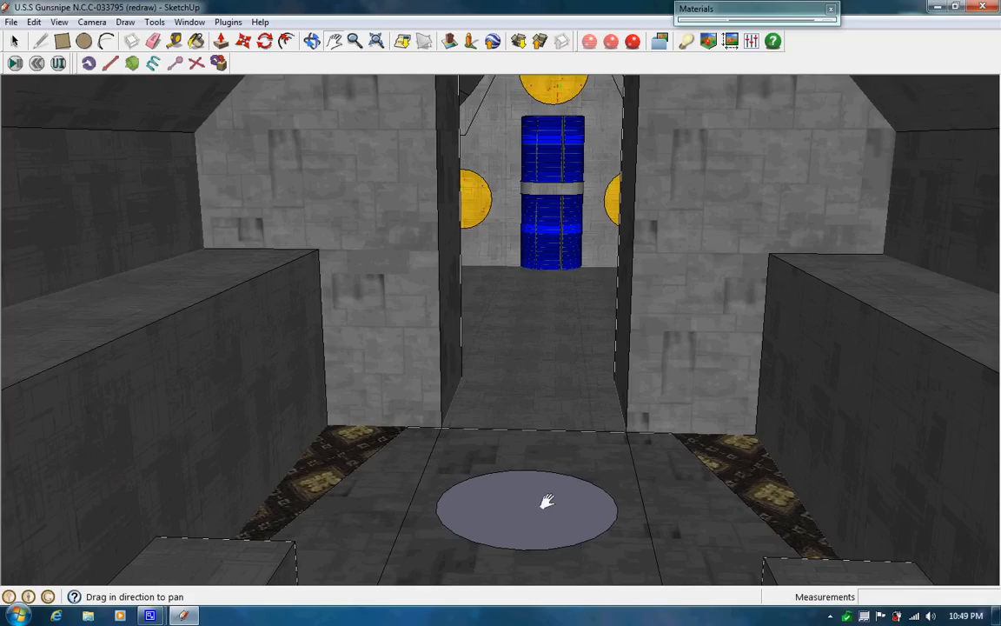
mouse_move(548, 167)
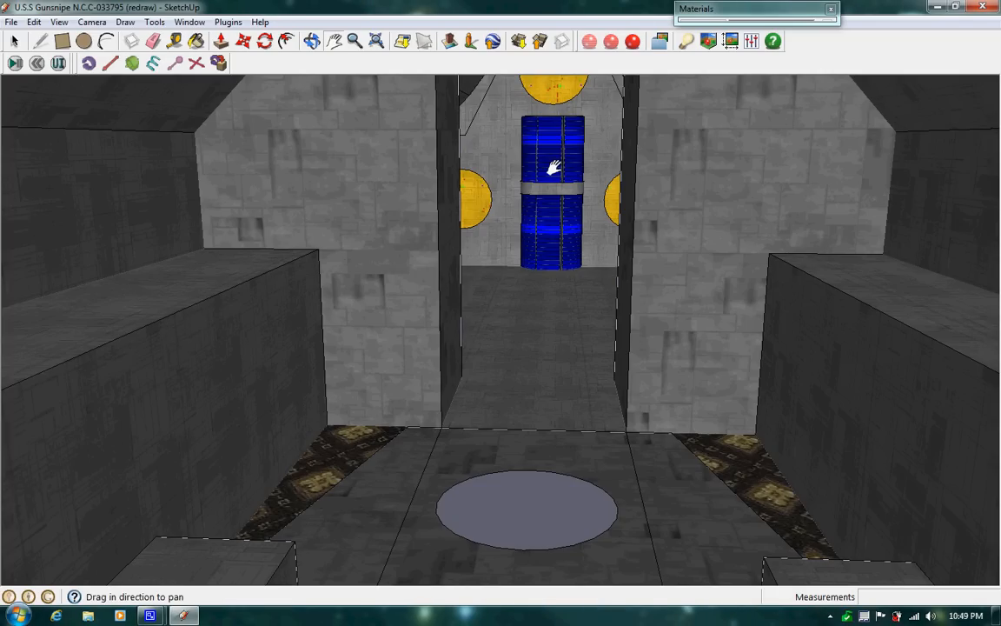
mouse_move(535, 167)
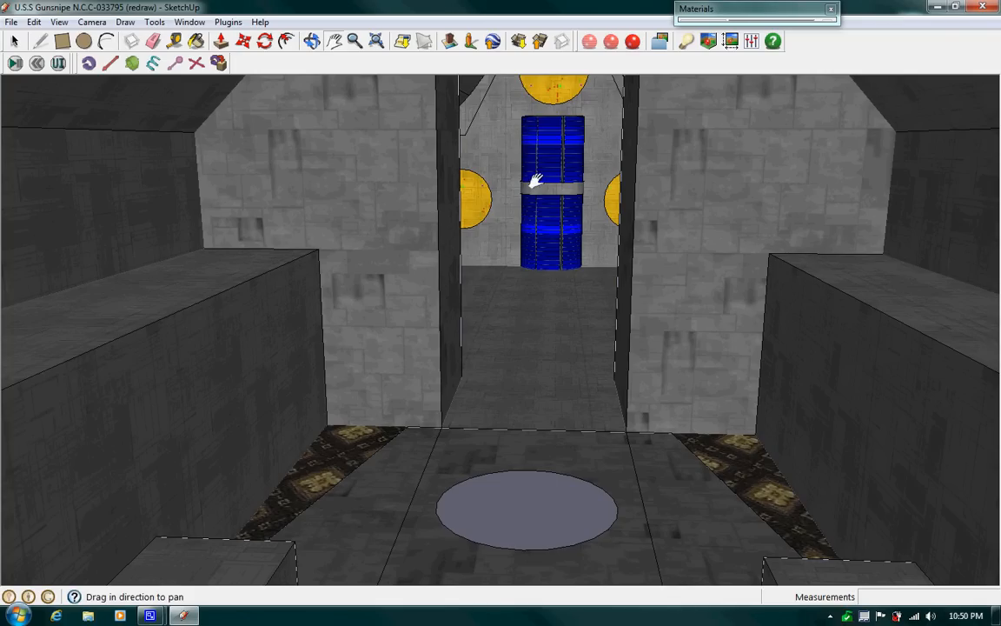
mouse_move(531, 207)
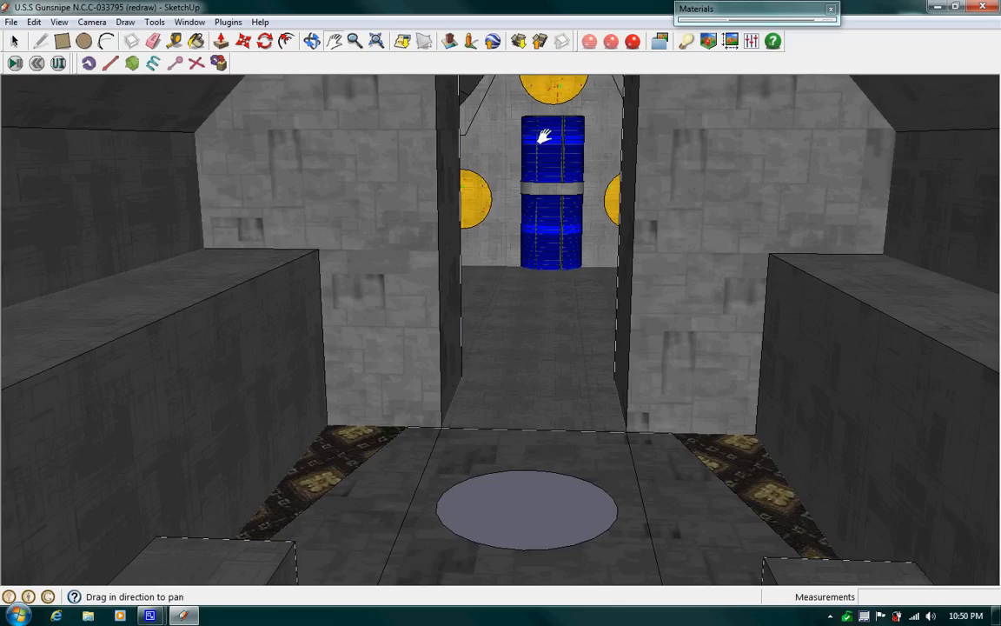
mouse_move(572, 146)
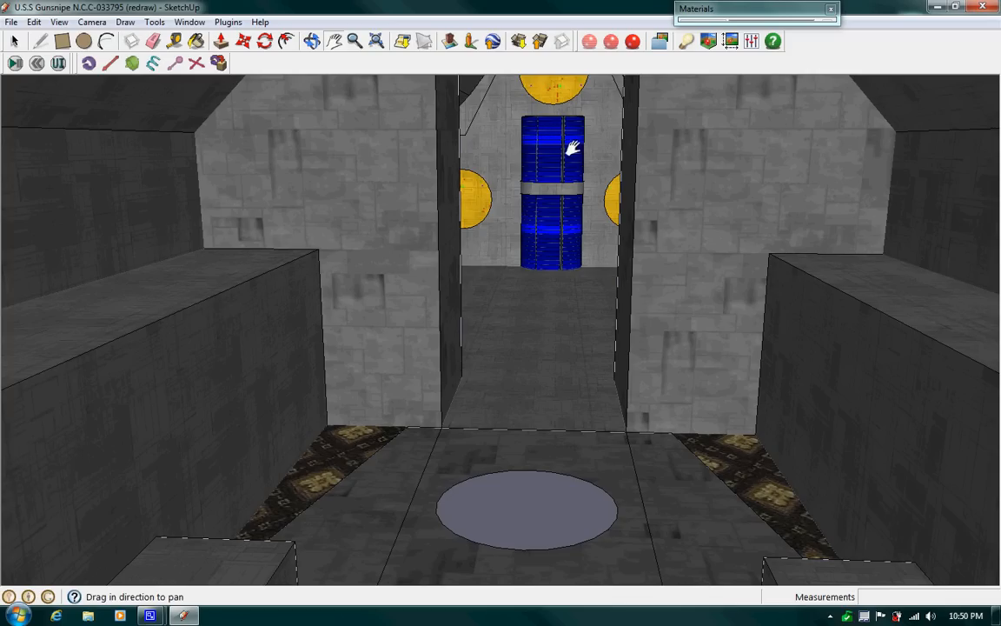
mouse_move(521, 384)
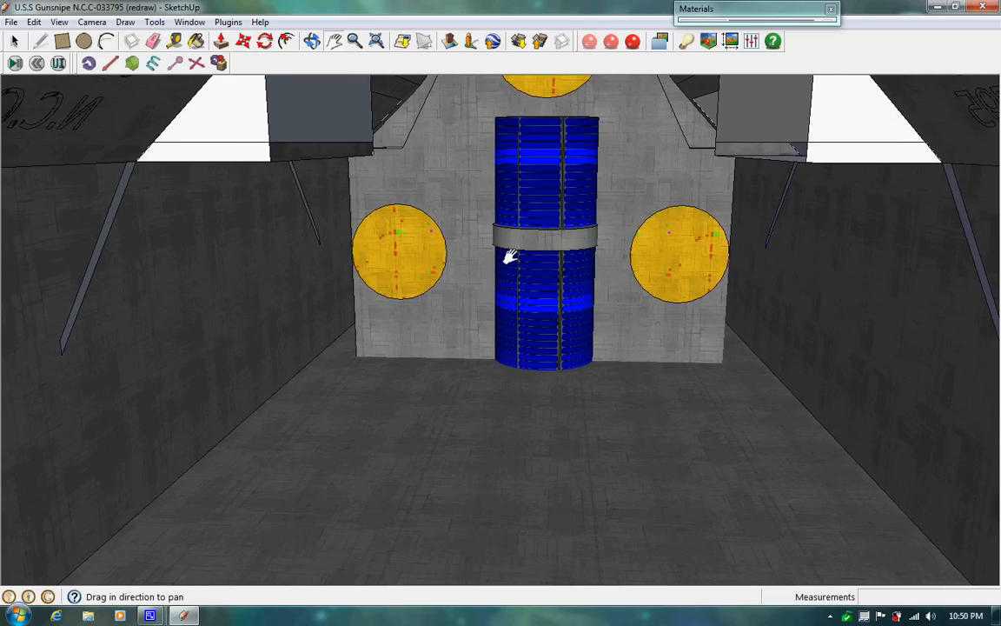
mouse_move(384, 186)
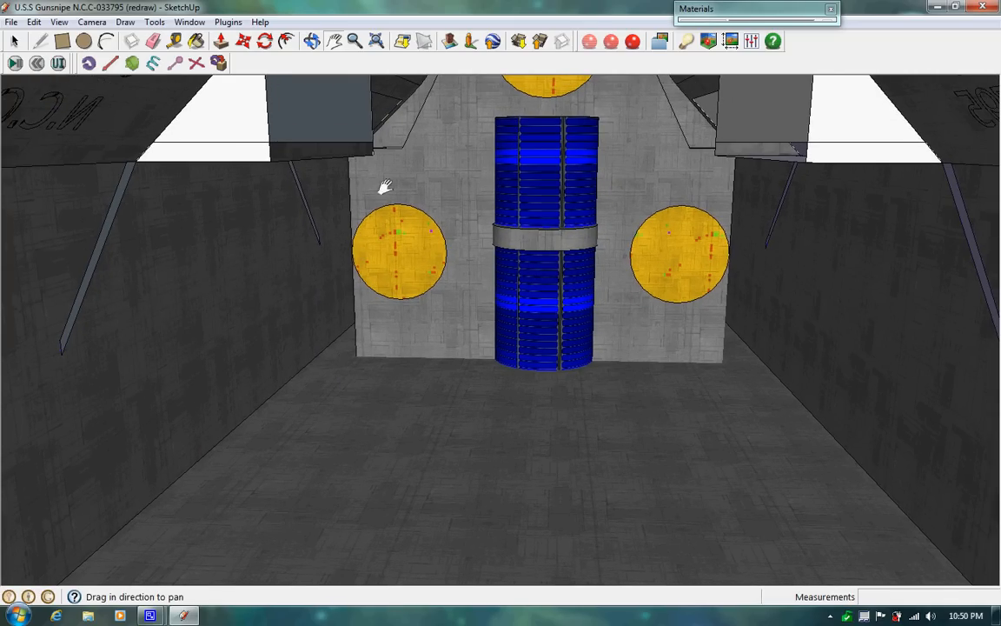
mouse_move(535, 111)
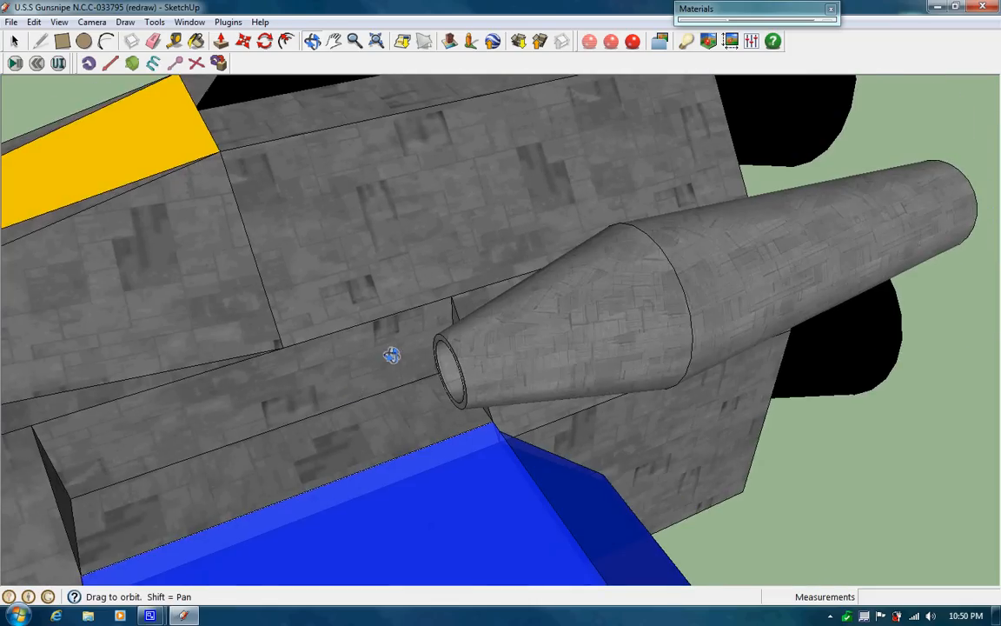
Step: Pull back and pan along the side hull to show the name decal, engine pod and cannon
left_click_drag(393, 354, 532, 422)
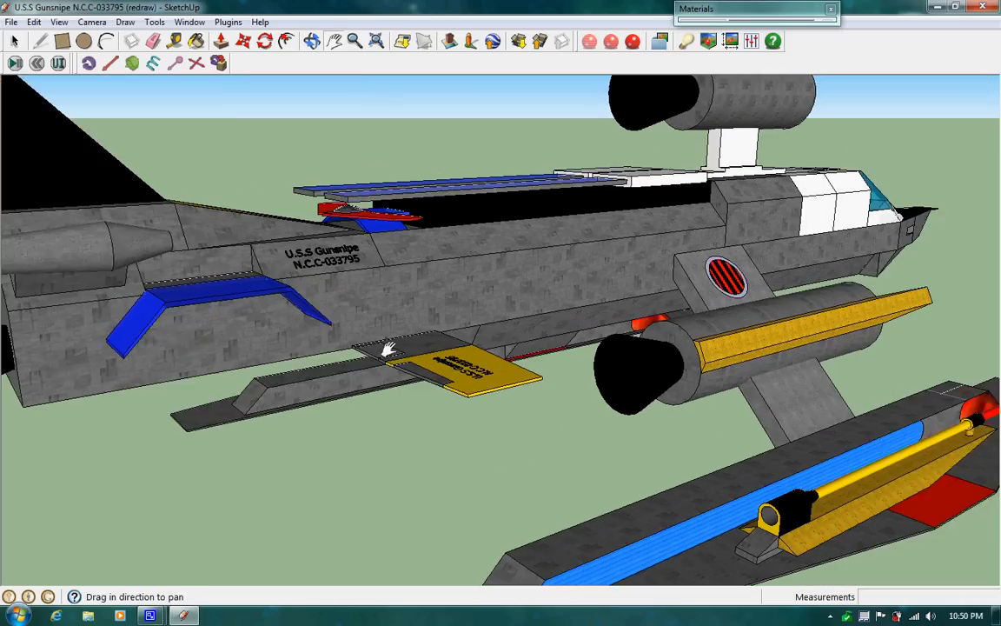
left_click_drag(386, 347, 716, 292)
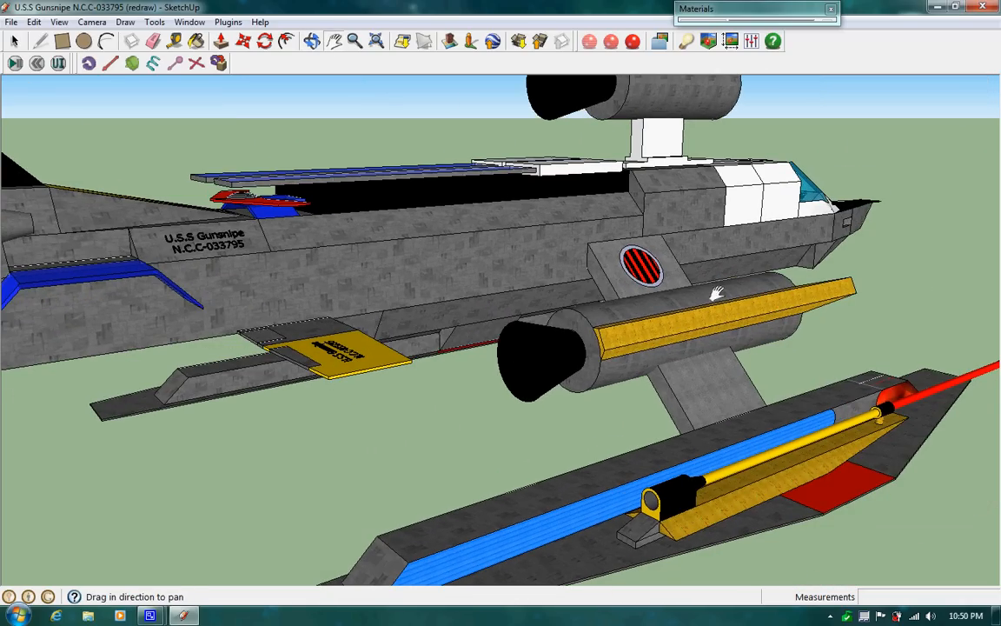
left_click_drag(716, 292, 399, 260)
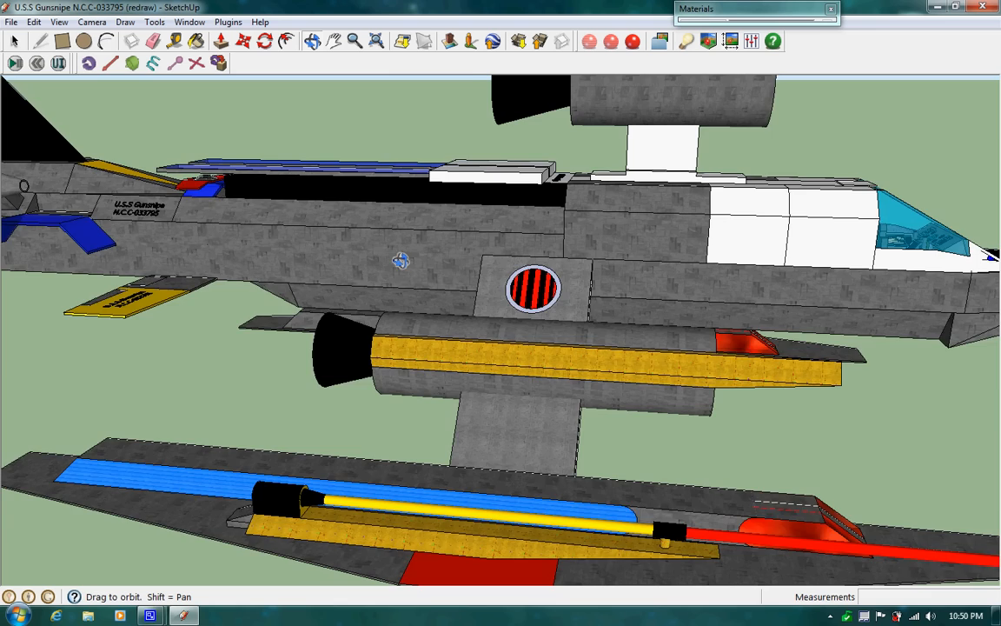